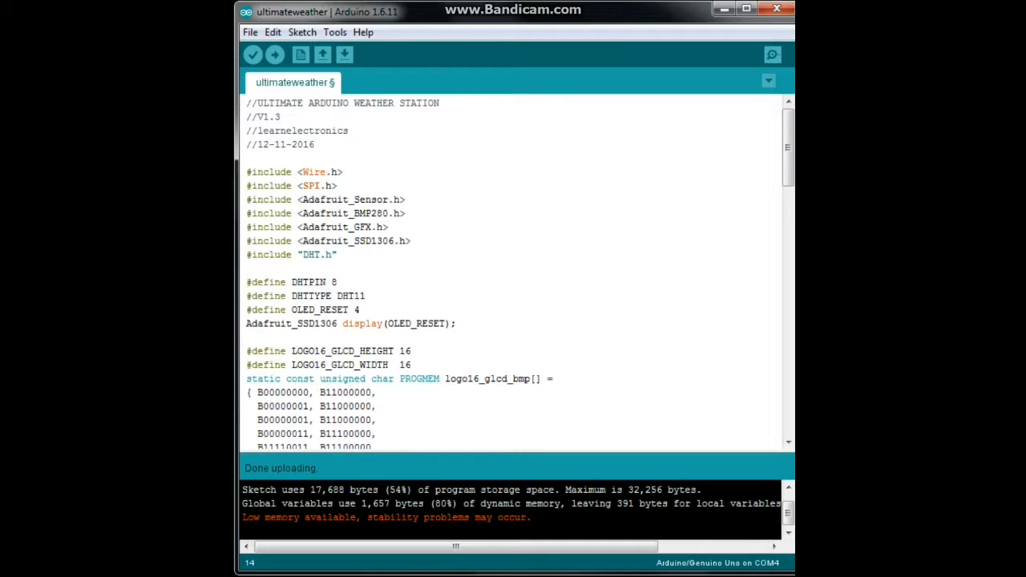
Remove the Serial.println(F("BMP280 test")) line from setup() and continue down to void loop().
double_click(391, 241)
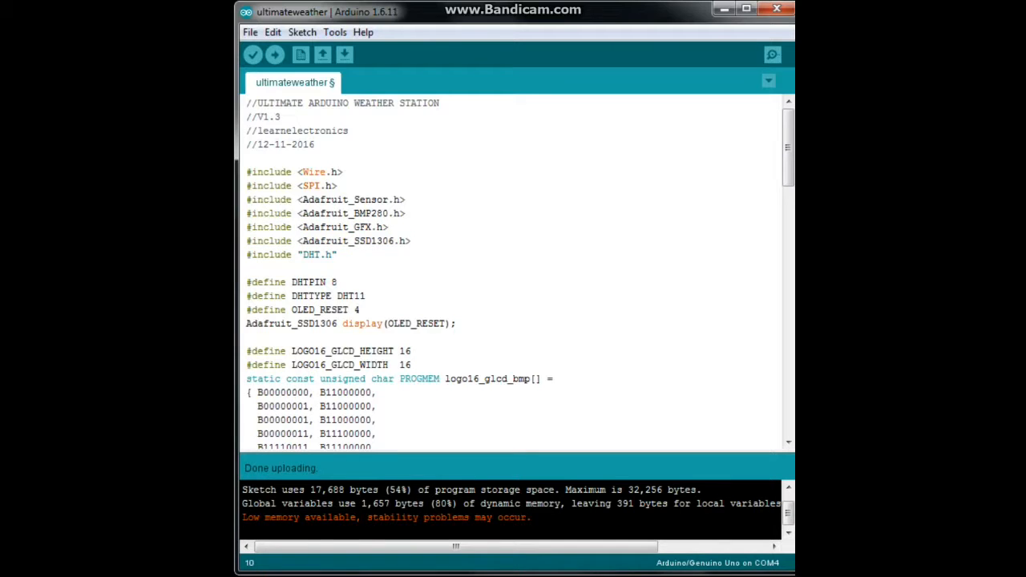
scroll(down, 3)
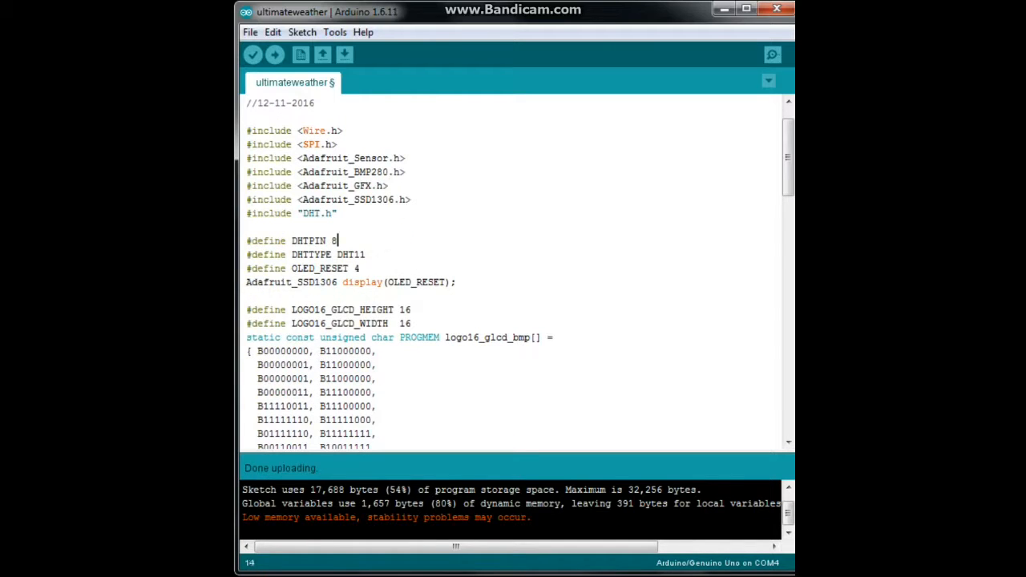
double_click(308, 241)
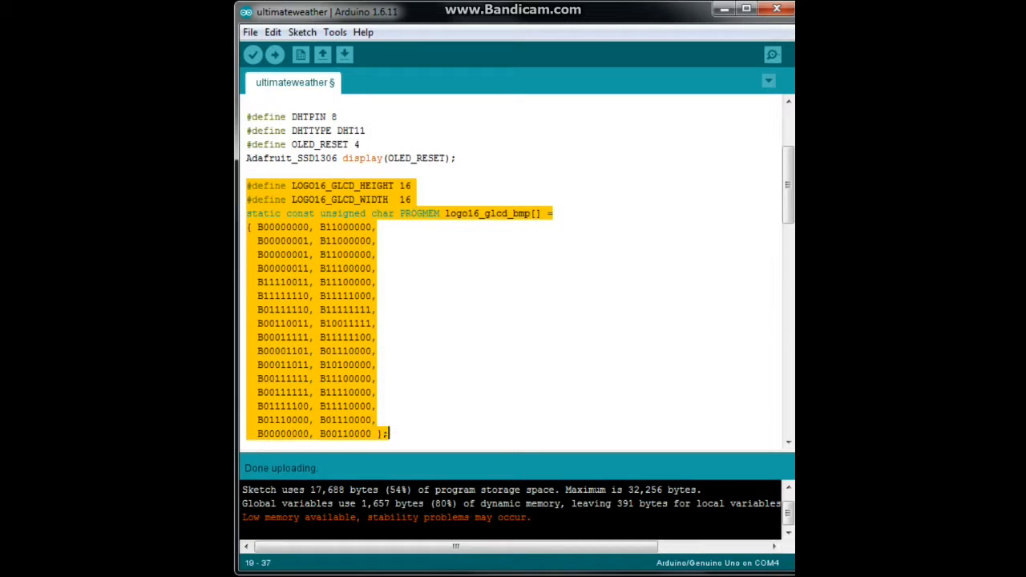
scroll(down, 3)
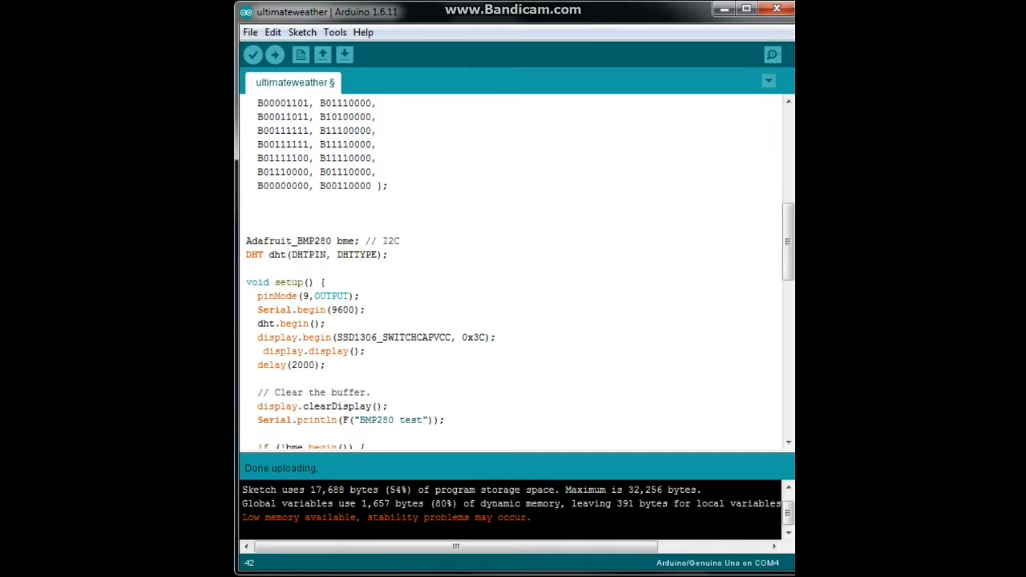
scroll(down, 3)
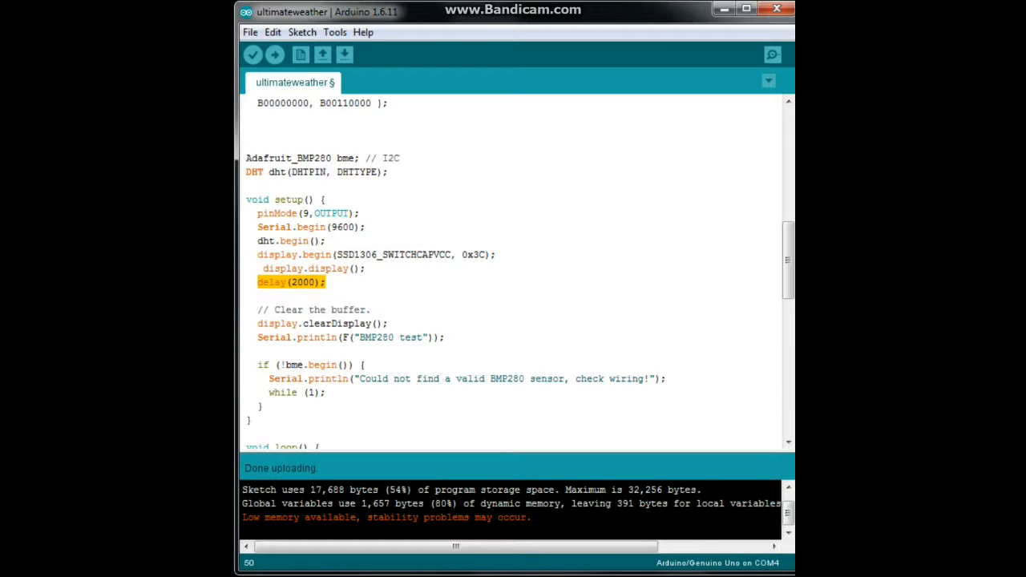
scroll(down, 3)
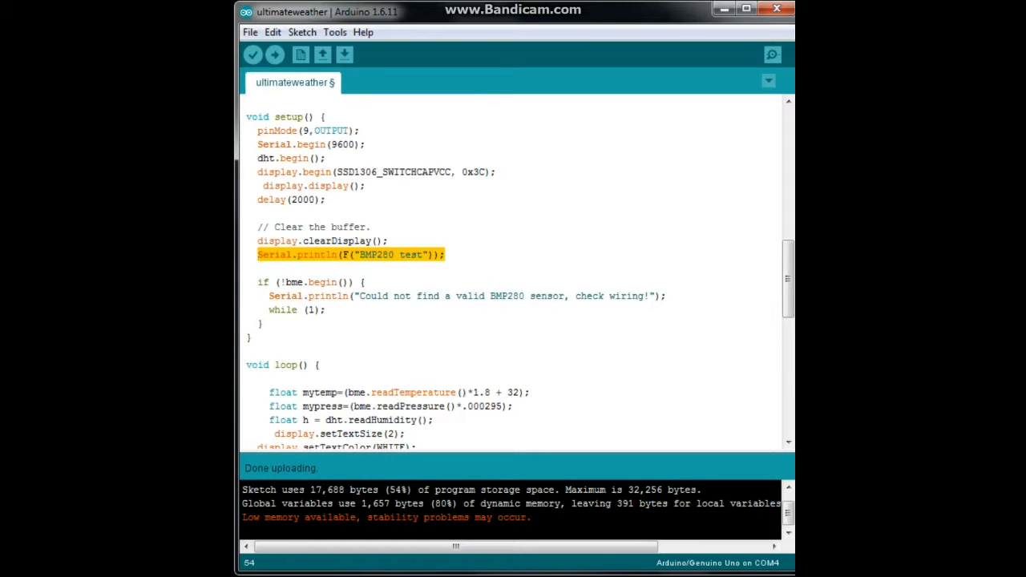
key(Delete)
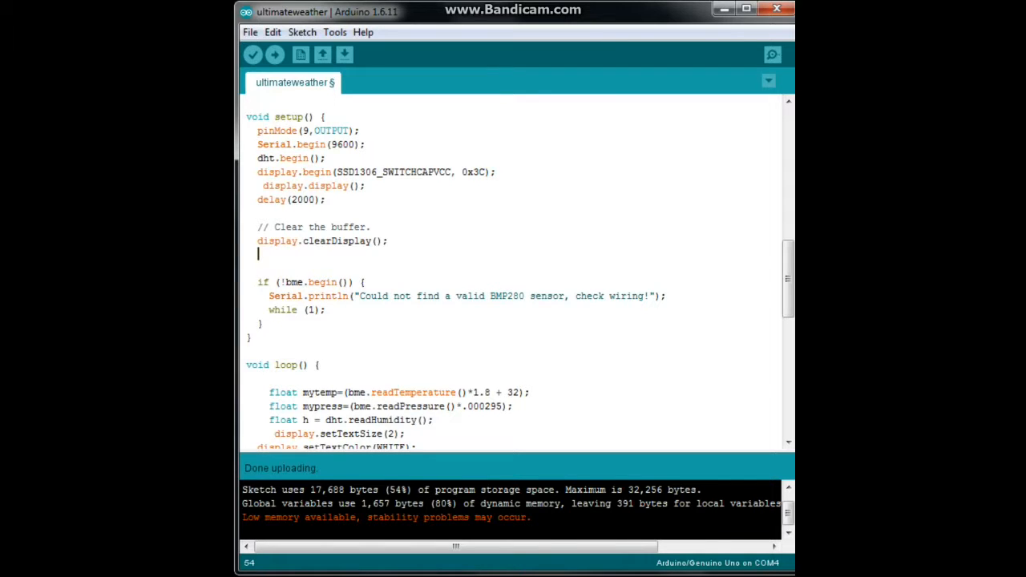
scroll(down, 3)
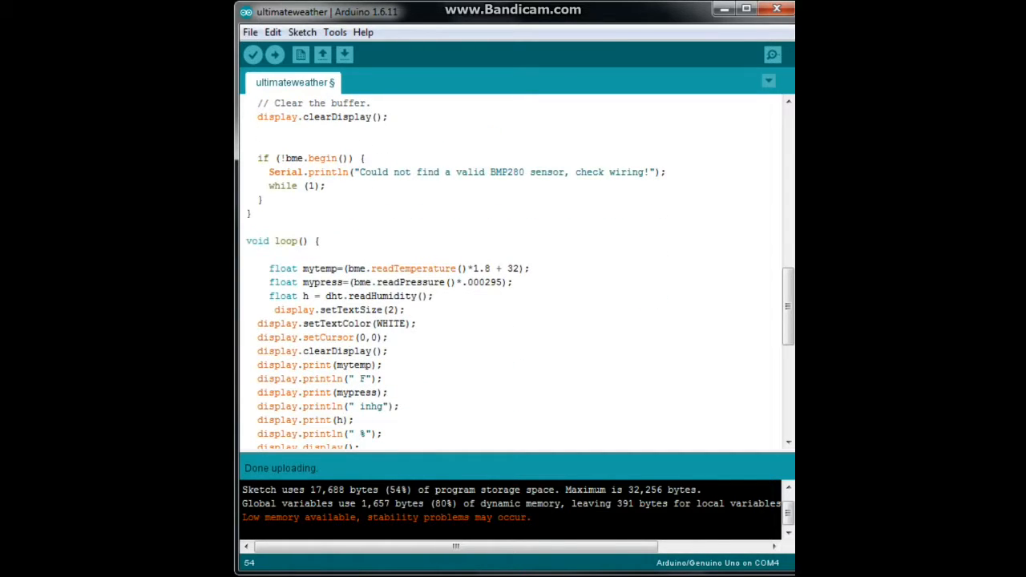
scroll(down, 3)
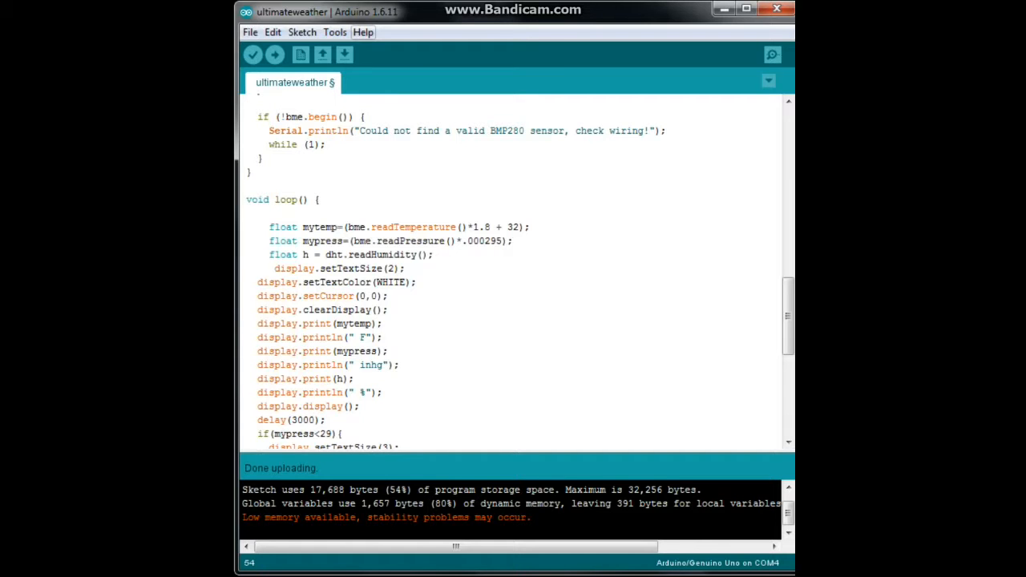
click(362, 32)
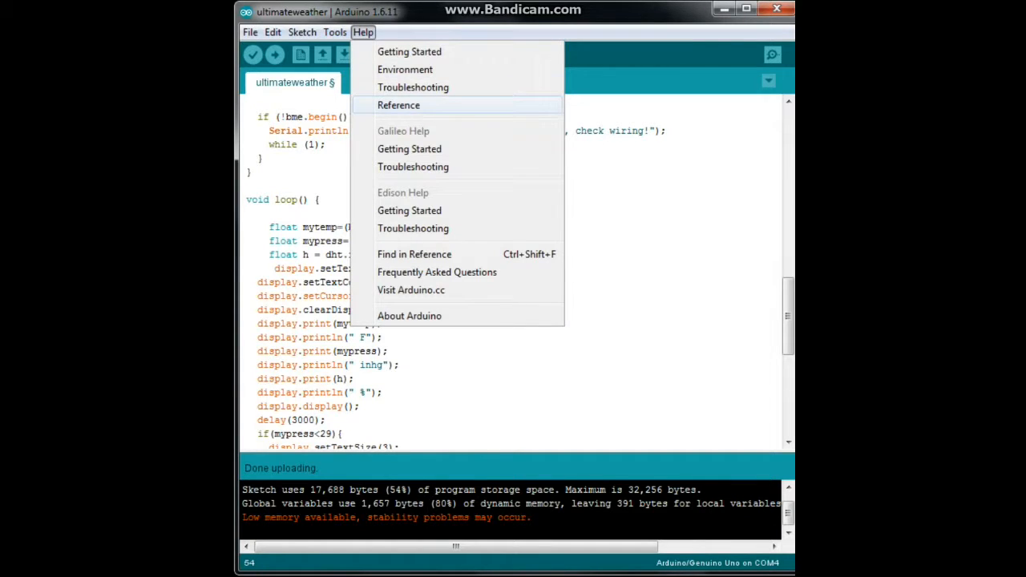
mouse_move(398, 106)
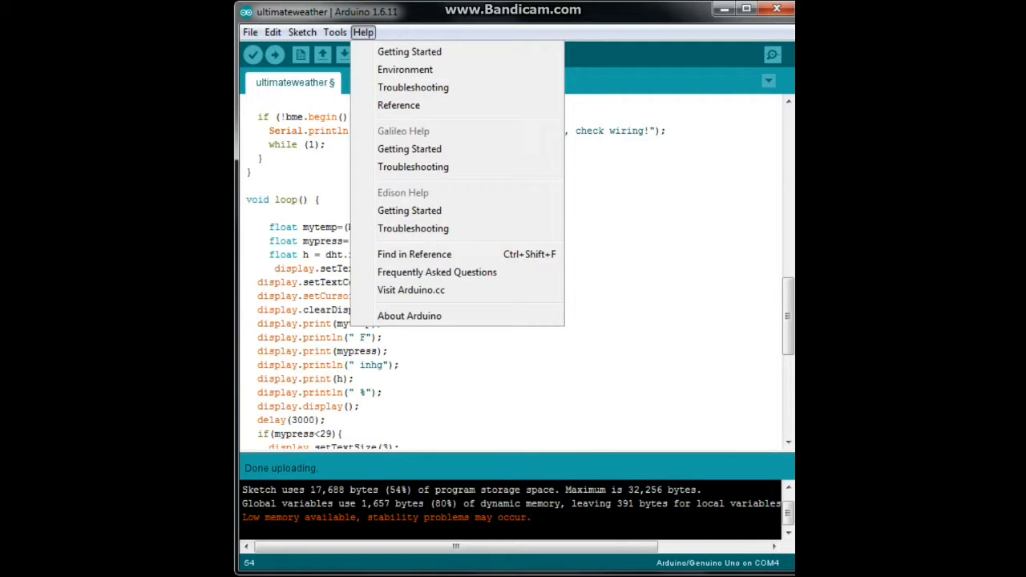
click(363, 32)
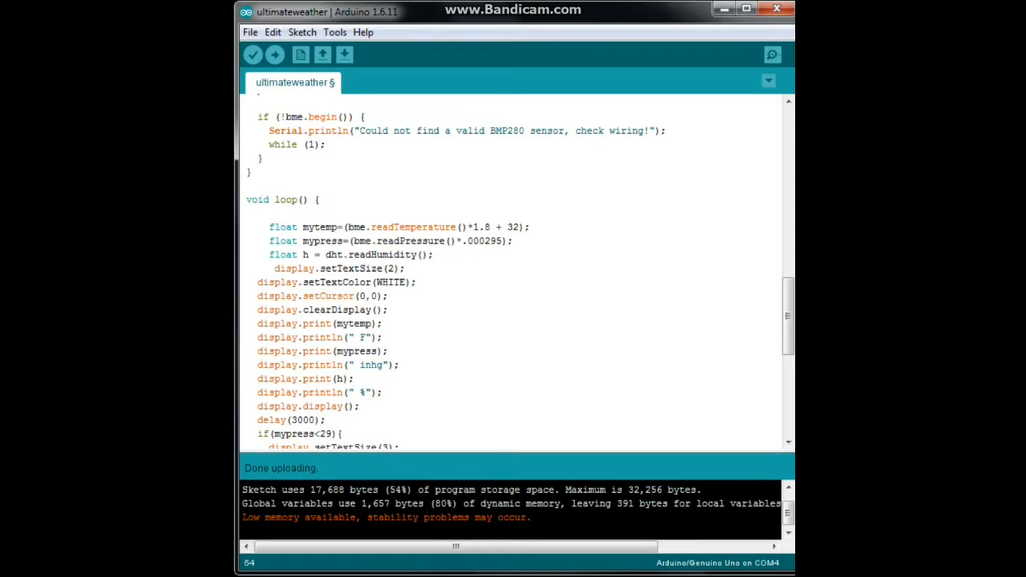
double_click(370, 254)
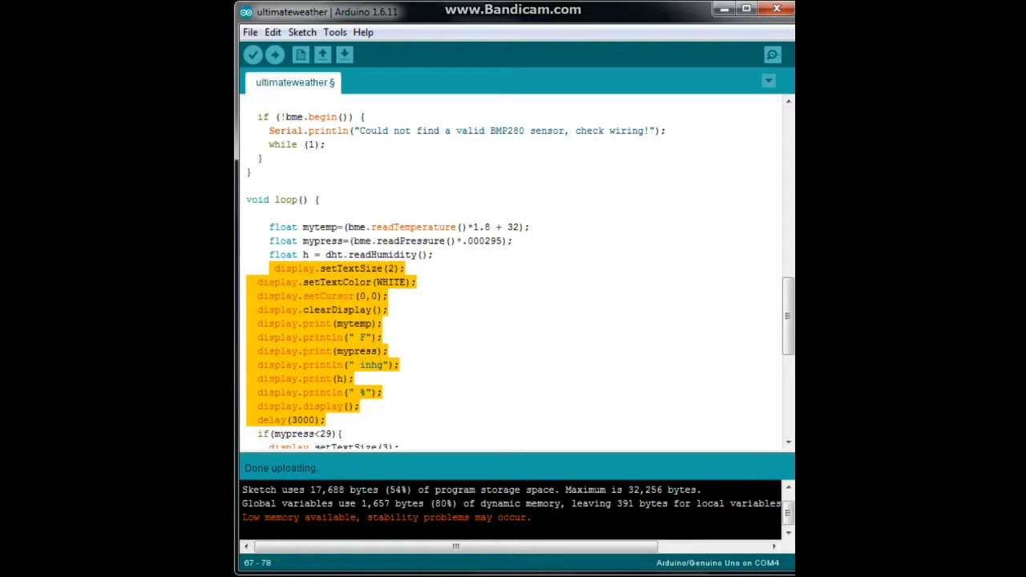
click(392, 309)
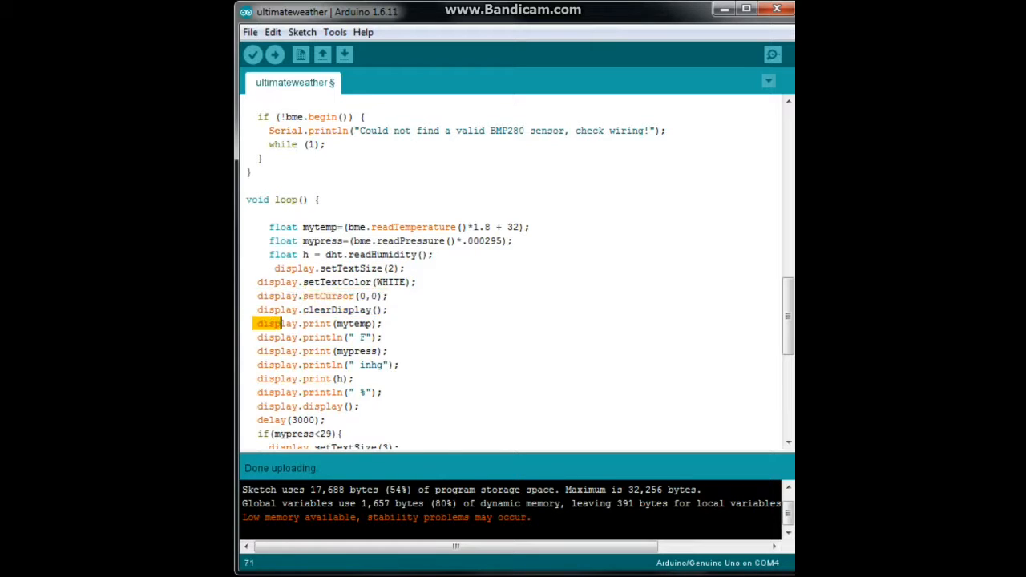
double_click(319, 324)
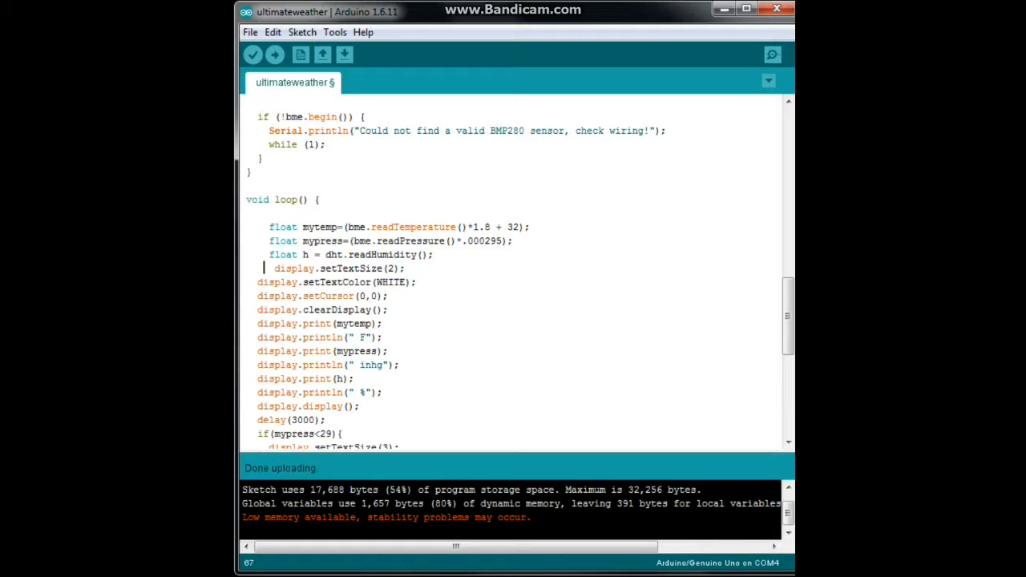
drag(270, 269, 346, 391)
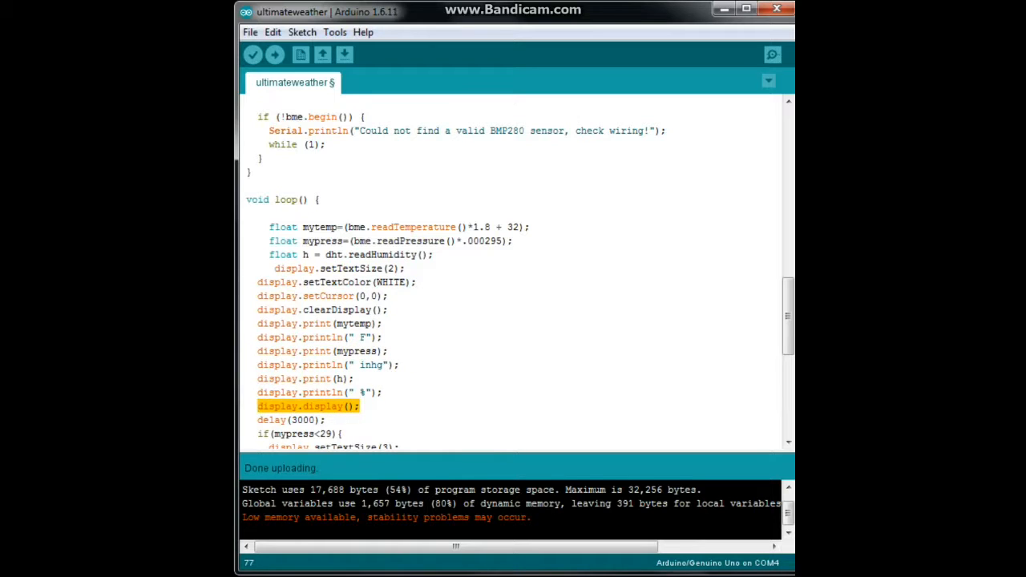
scroll(down, 3)
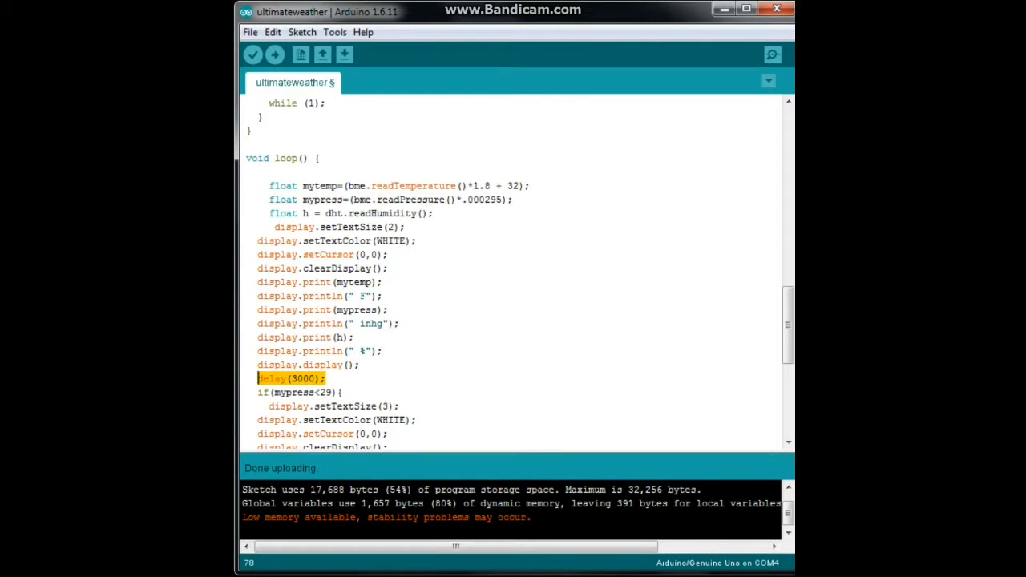
scroll(down, 3)
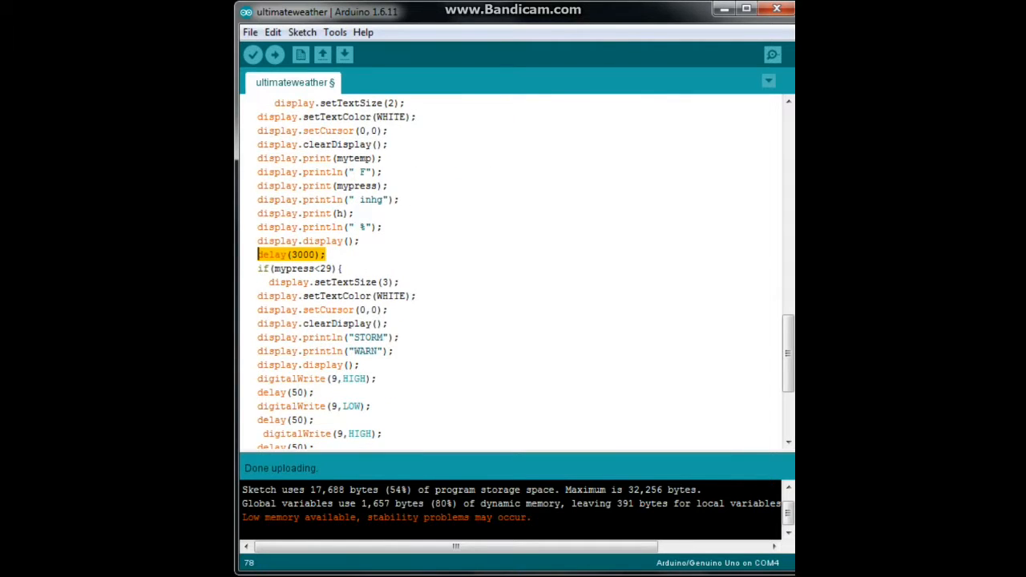
scroll(down, 3)
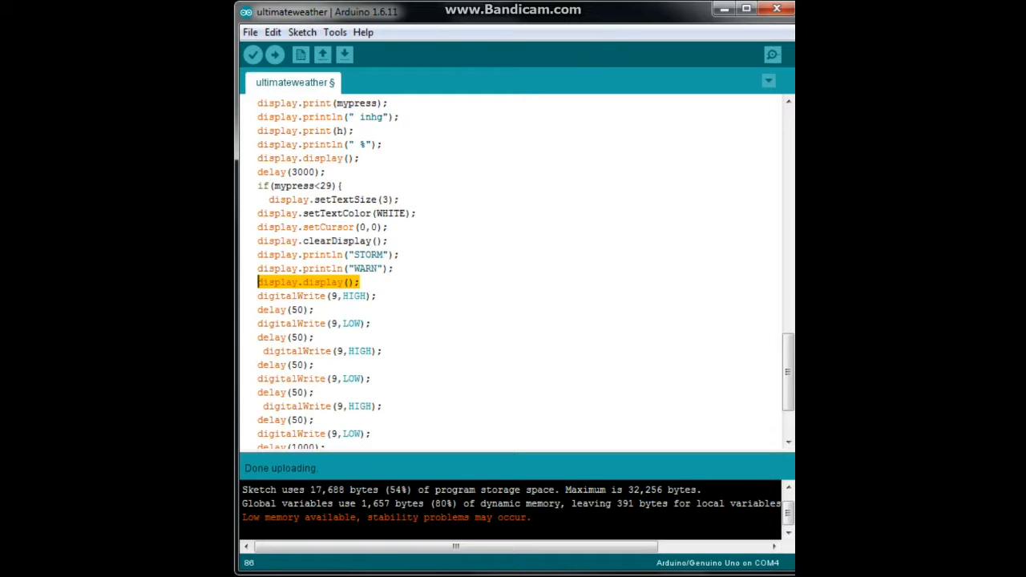
scroll(down, 3)
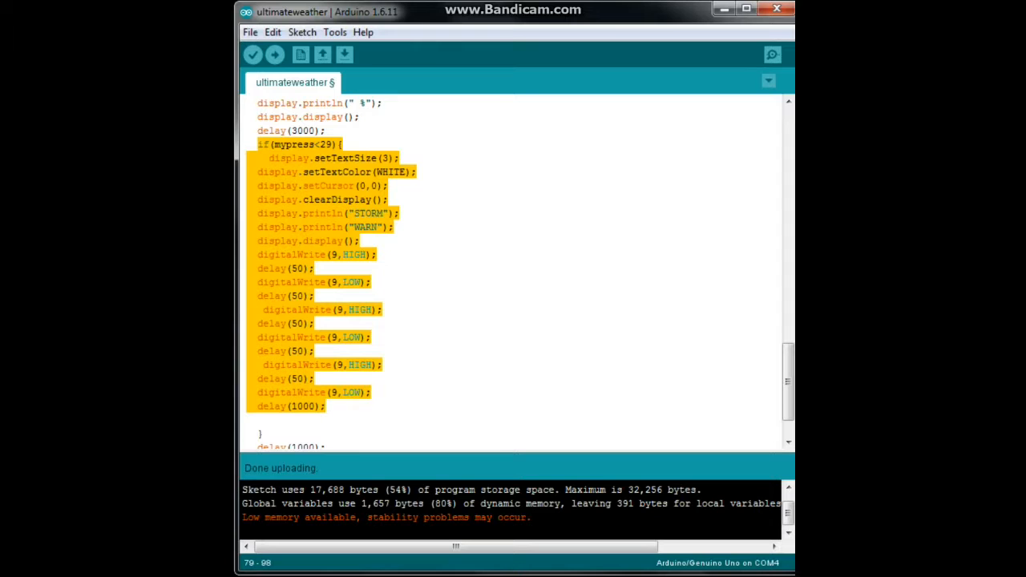
click(324, 407)
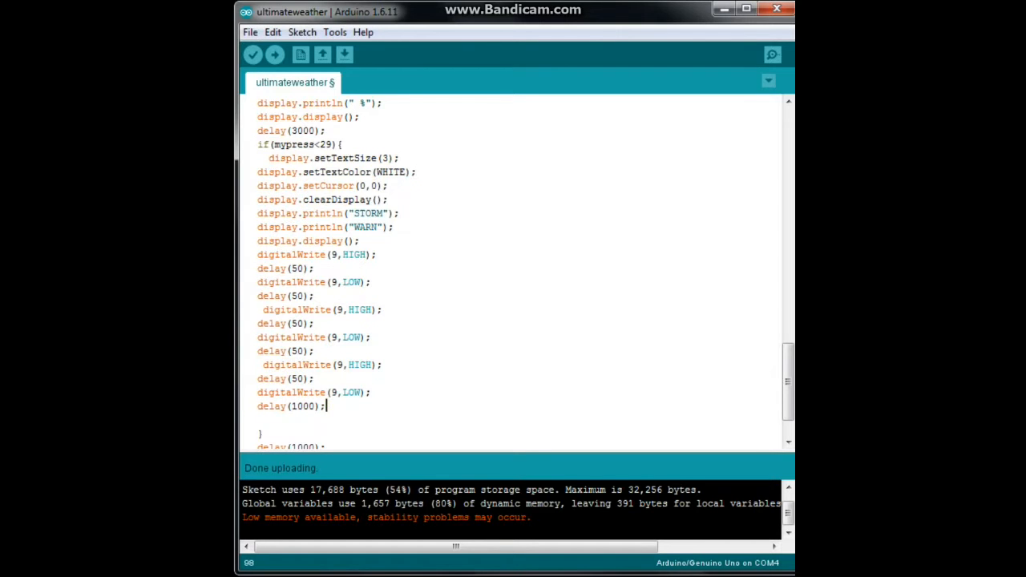
scroll(down, 3)
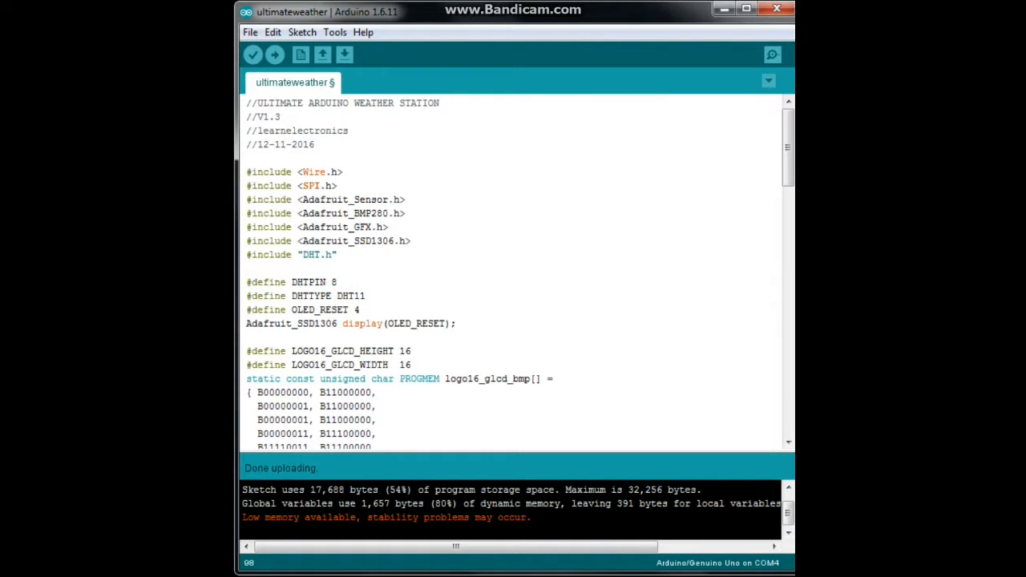
drag(247, 172, 337, 255)
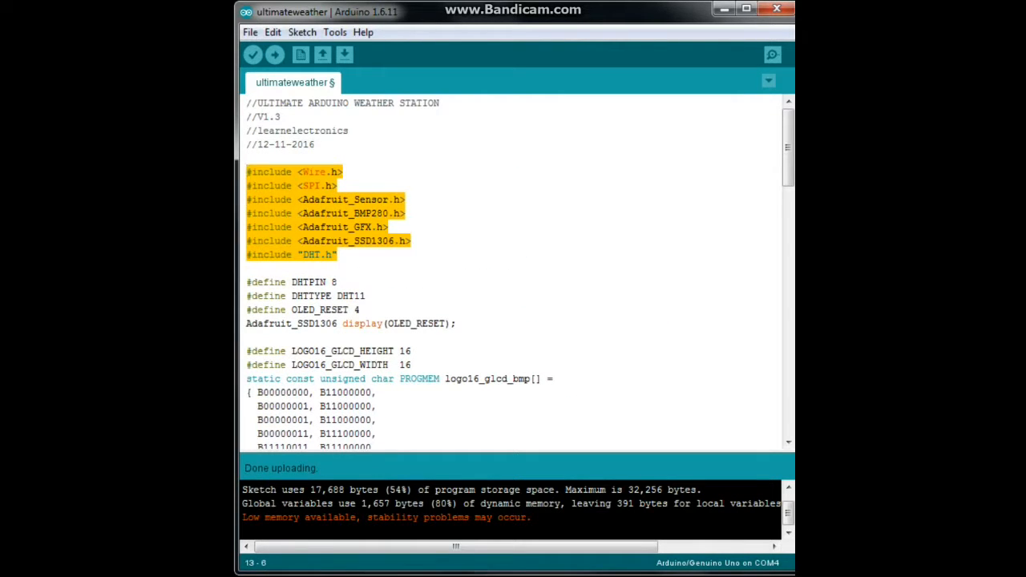